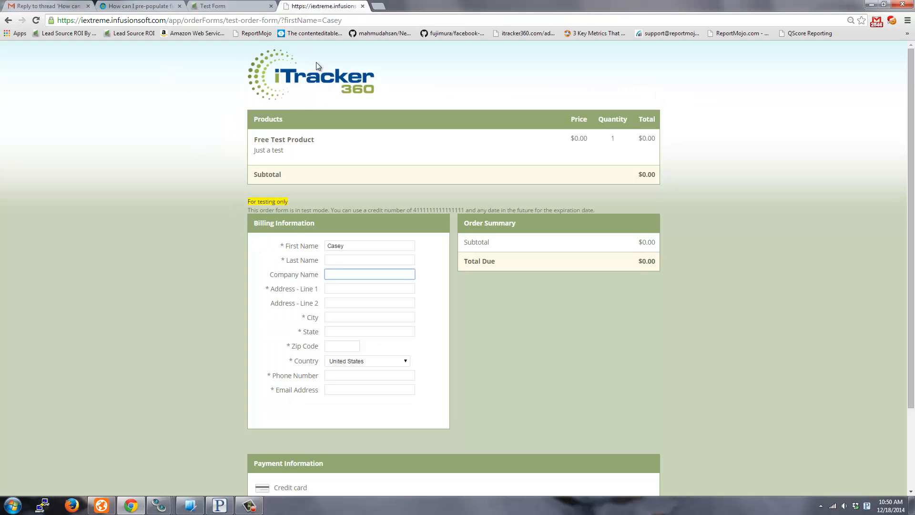
{"action": "mouse_move", "coordinate": [181, 253]}
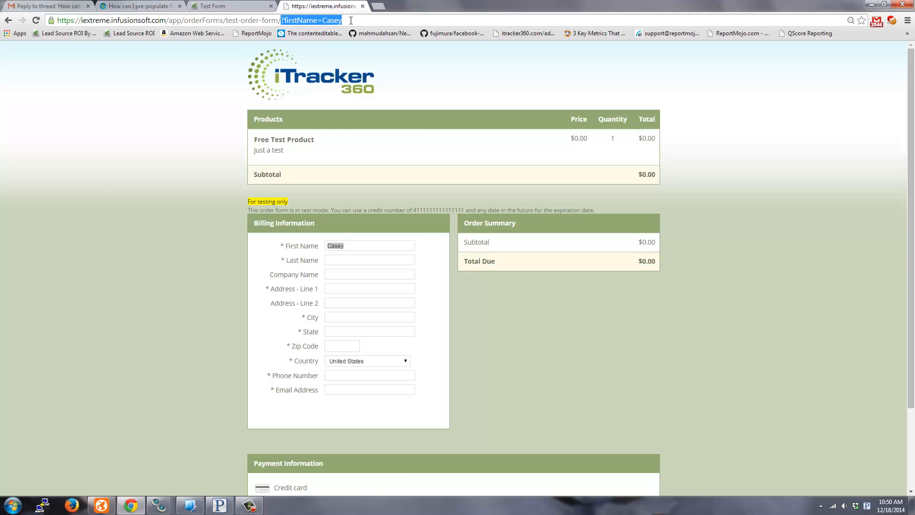
Reload the order form with firstName=Bob so First Name pre-fills as Bob.
{"action": "type", "text": "Bob"}
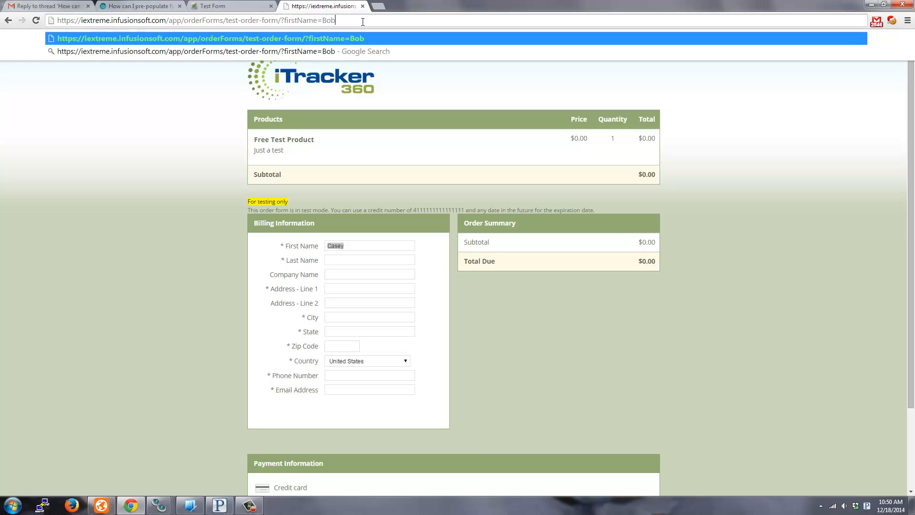
{"action": "key", "text": "Return"}
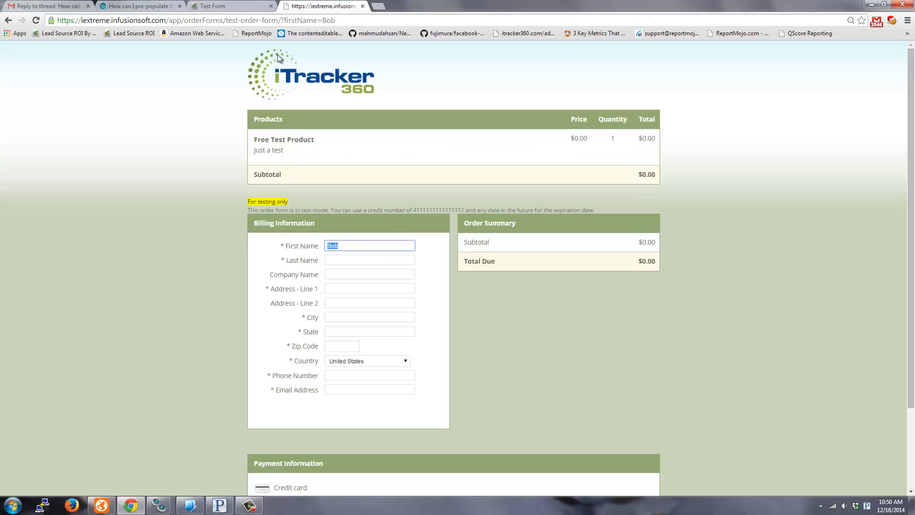
Review the footer script and forum post, then add &lastName=adsf to the form URL.
{"action": "left_click", "coordinate": [227, 6]}
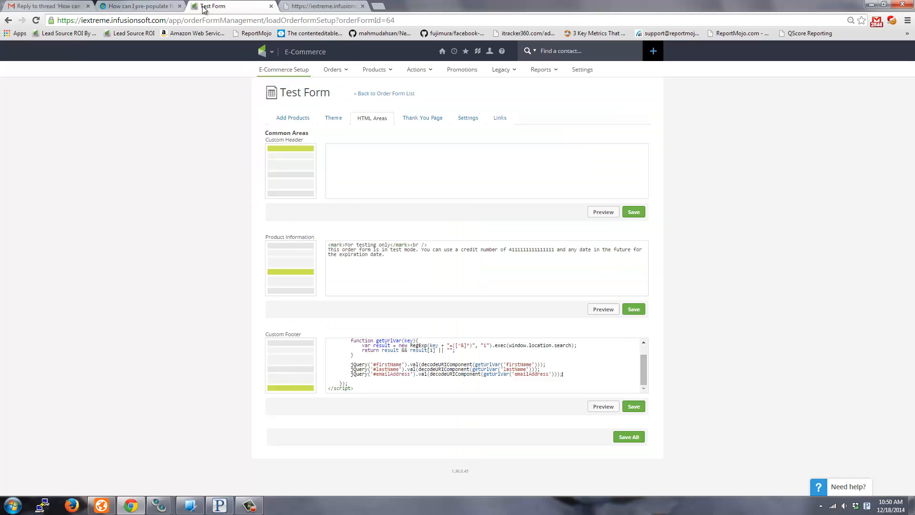
{"action": "scroll", "scroll_direction": "up", "scroll_amount": 3}
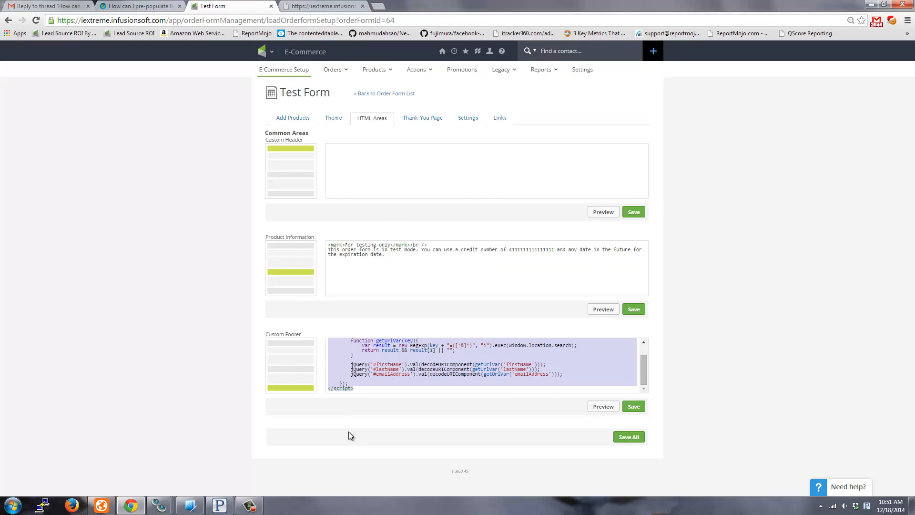
{"action": "left_click", "coordinate": [140, 6]}
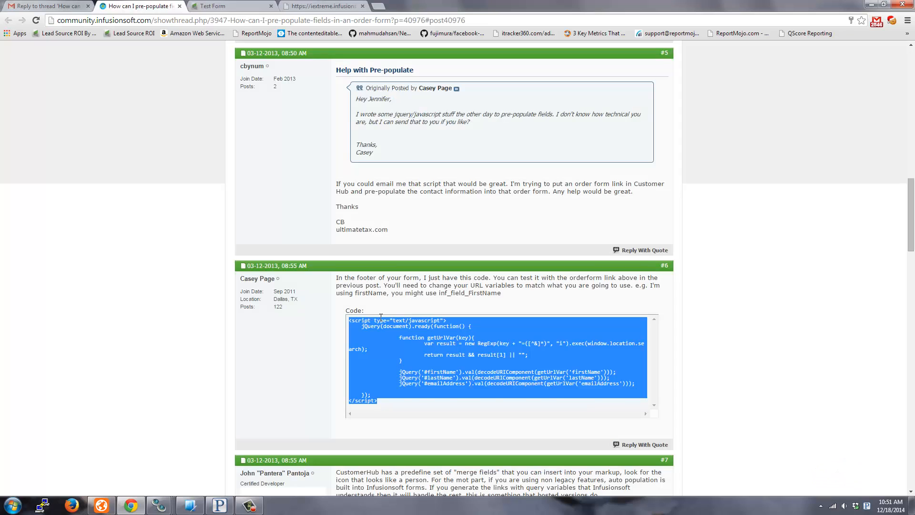
{"action": "left_click", "coordinate": [375, 344]}
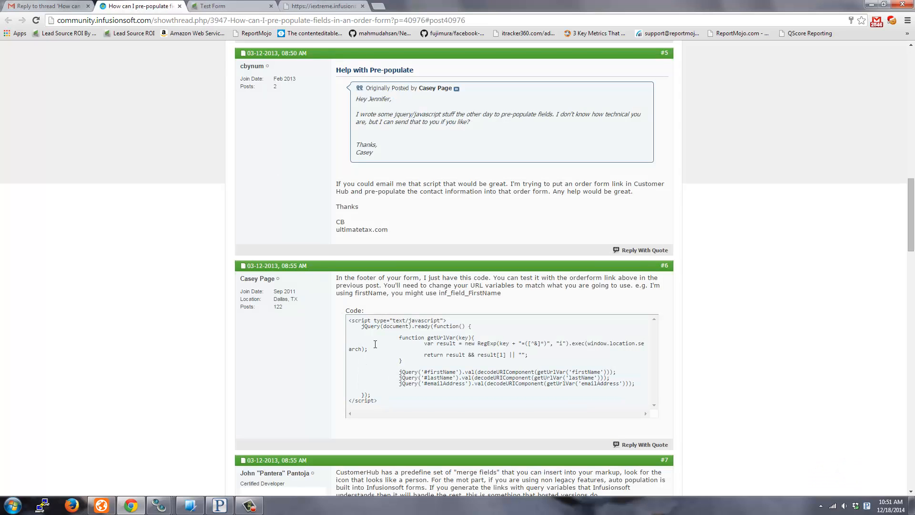
{"action": "left_click", "coordinate": [227, 6]}
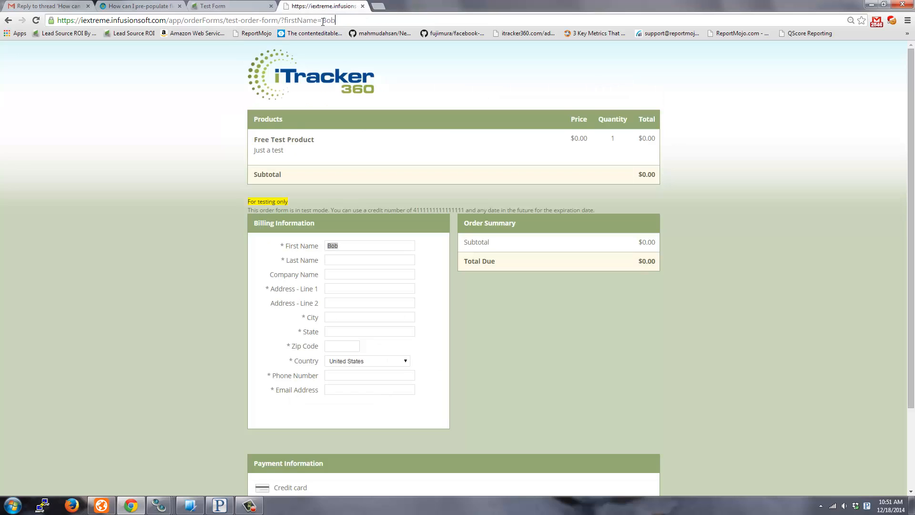
{"action": "type", "text": "&lastName=adsf"}
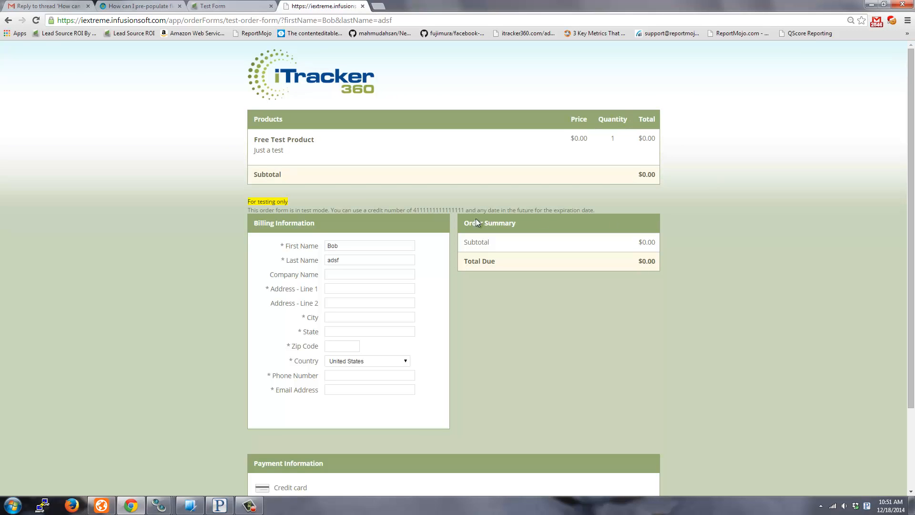
{"action": "mouse_move", "coordinate": [292, 280]}
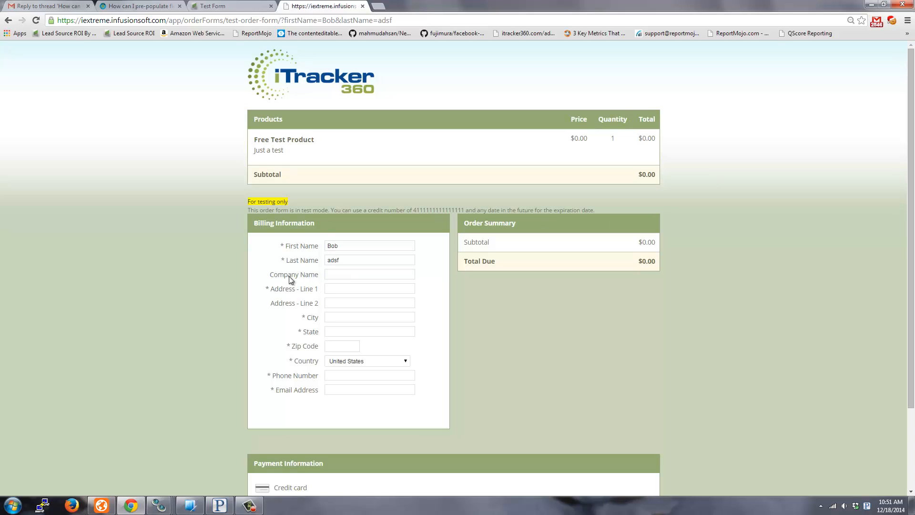
{"action": "right_click", "coordinate": [370, 273]}
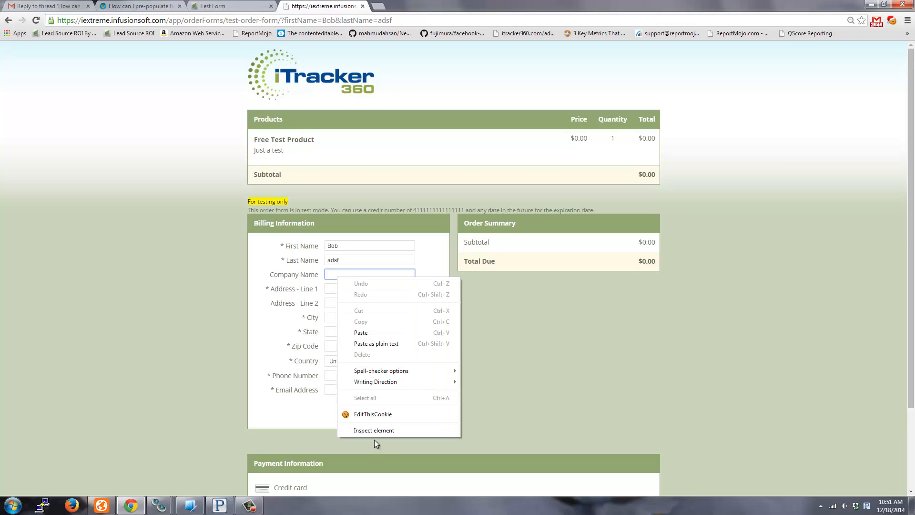
{"action": "left_click", "coordinate": [373, 437]}
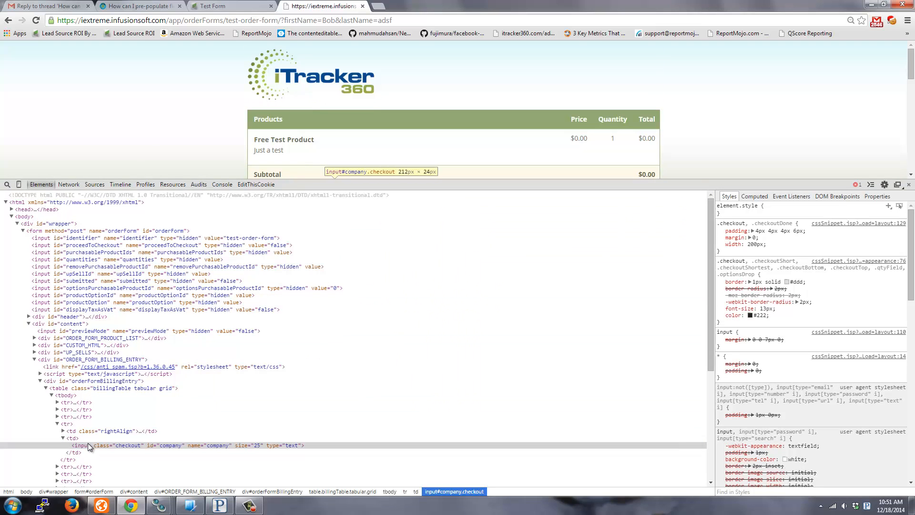
{"action": "mouse_move", "coordinate": [206, 449]}
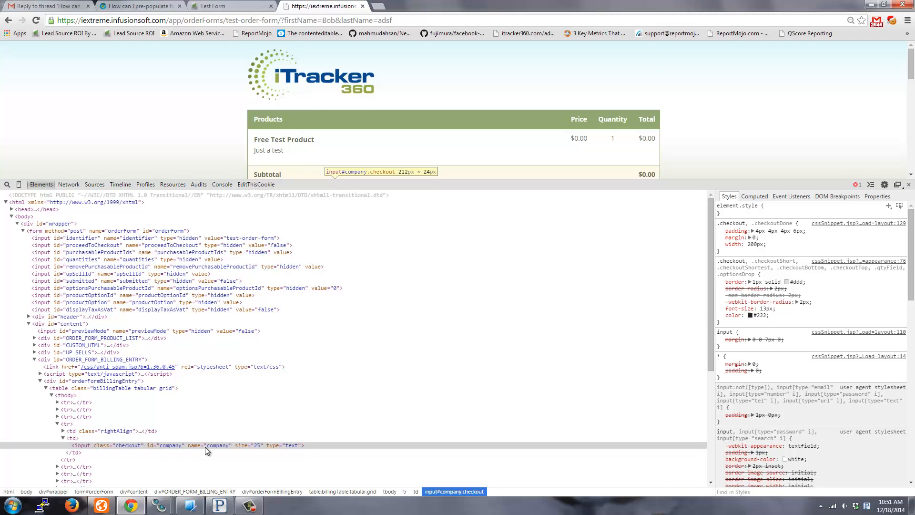
{"action": "left_click", "coordinate": [187, 445]}
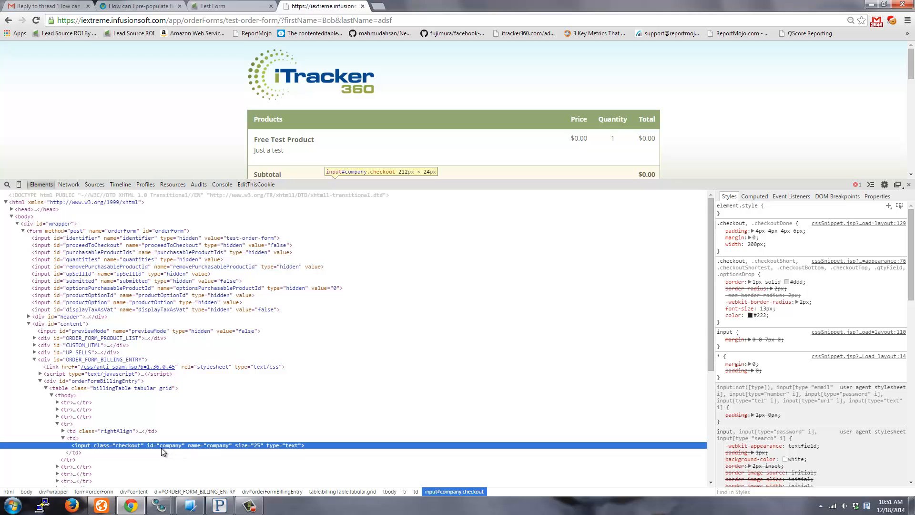
{"action": "double_click", "coordinate": [170, 445]}
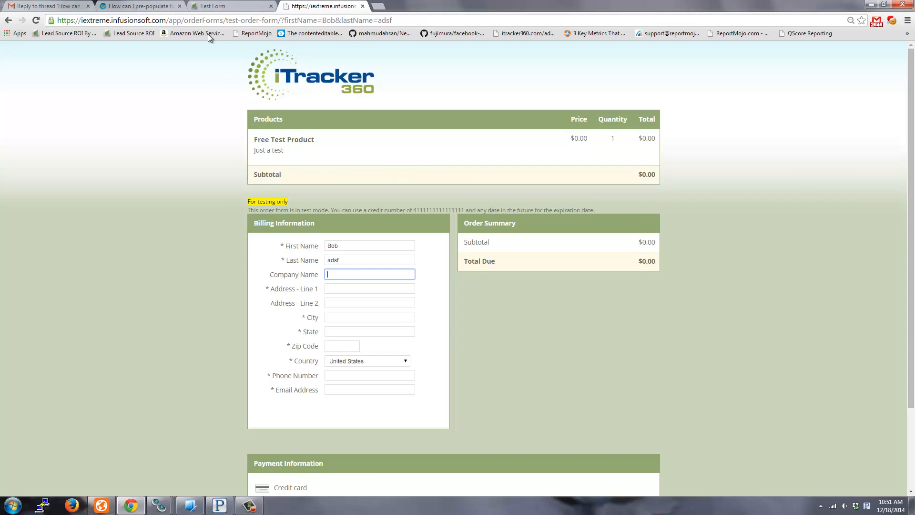
{"action": "left_click", "coordinate": [210, 6]}
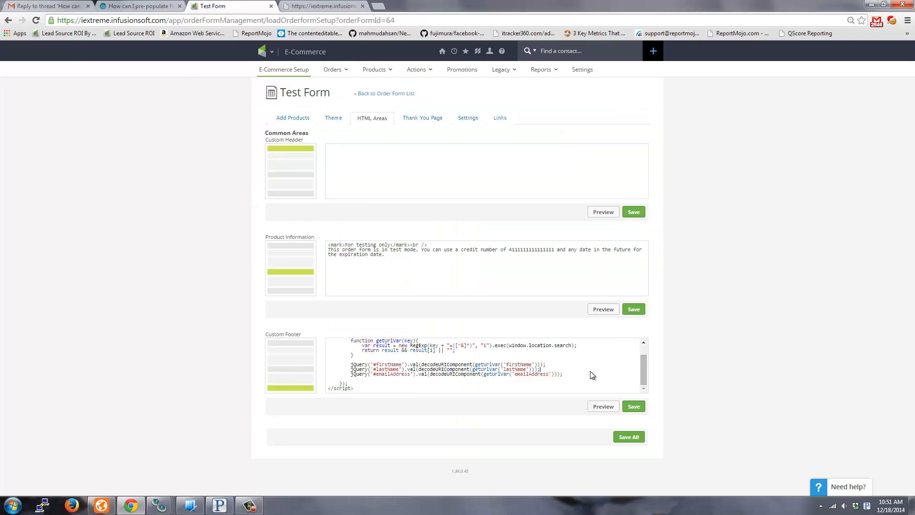
{"action": "mouse_move", "coordinate": [593, 370]}
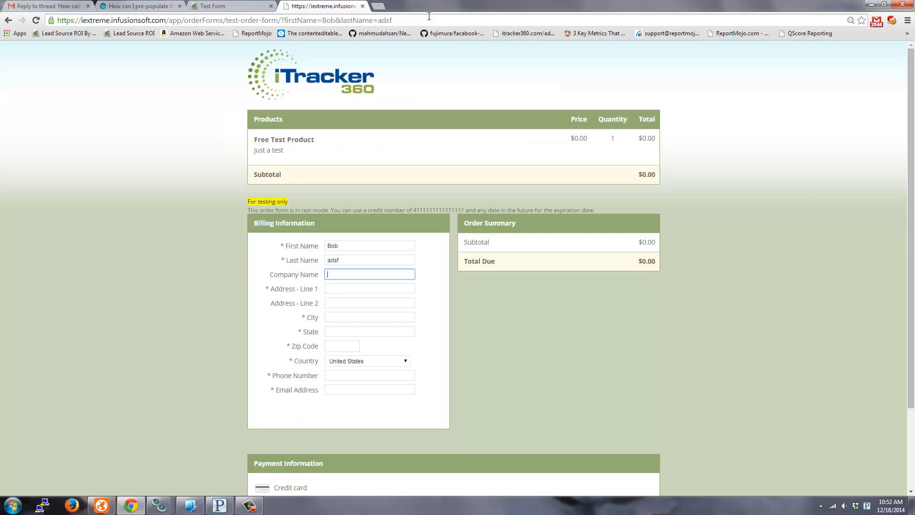
Add &company=joe to the URL, then inspect the Zip Code field's id zipCode.
{"action": "left_click", "coordinate": [234, 20]}
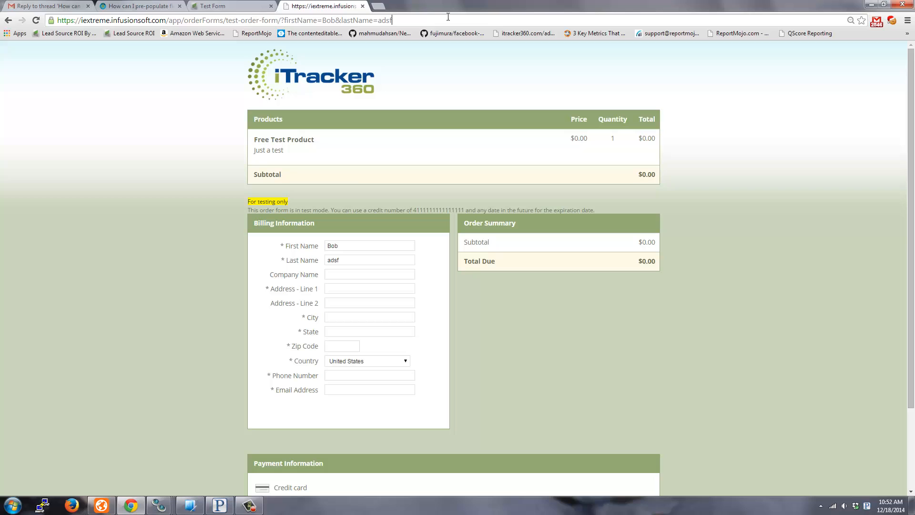
{"action": "type", "text": "&company=joe"}
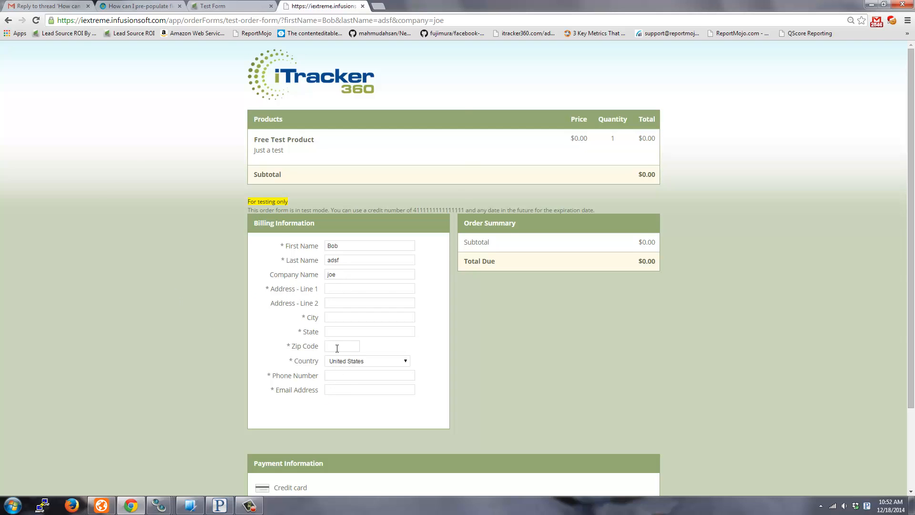
{"action": "key", "text": "F12"}
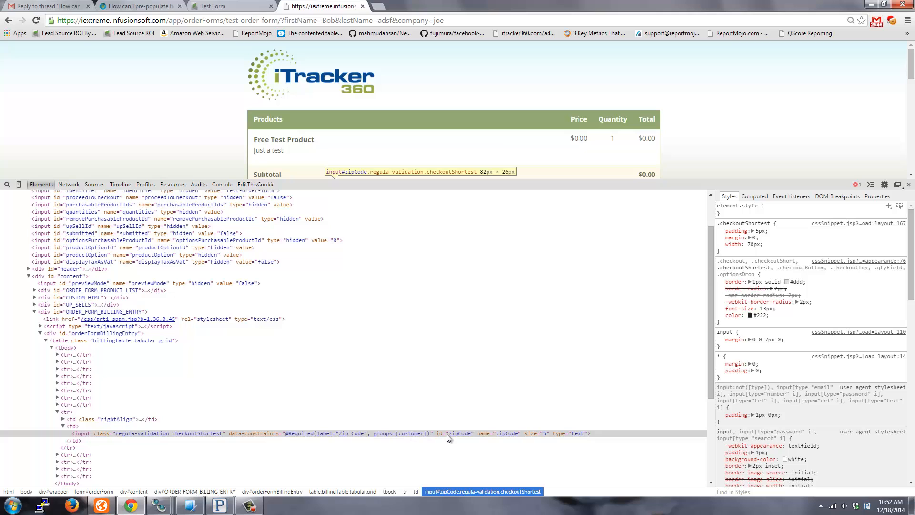
{"action": "double_click", "coordinate": [465, 433]}
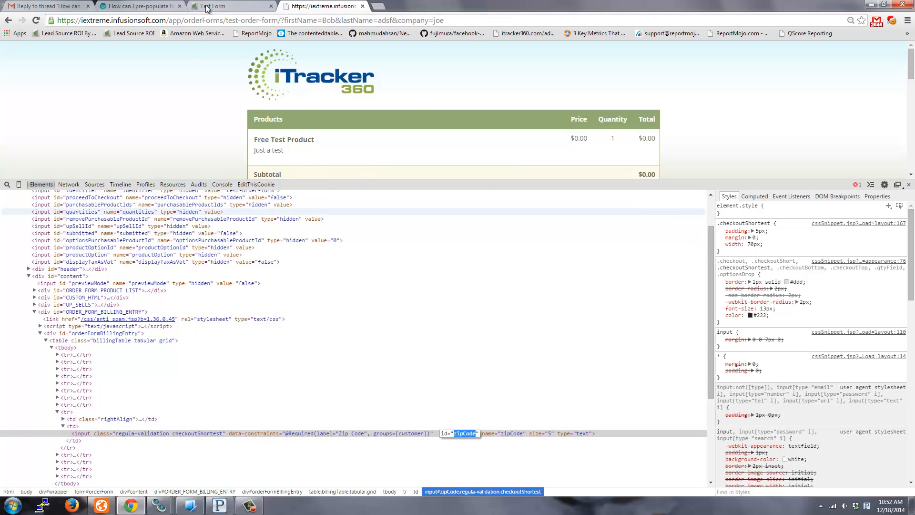
Return to the Test Form setup page and scroll to the Custom Footer script.
{"action": "left_click", "coordinate": [228, 6]}
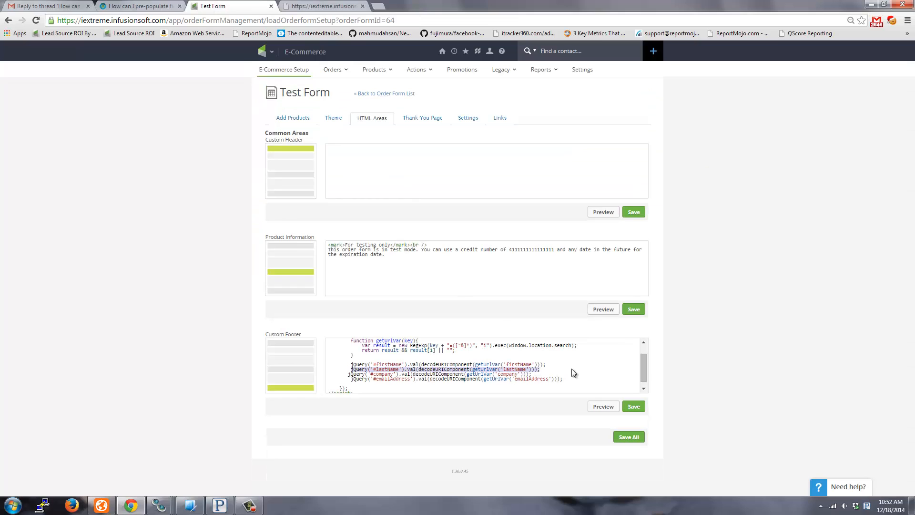
{"action": "scroll", "scroll_direction": "down", "scroll_amount": 3}
{"action": "type", "text": "jQuery('#zipcode').val(decodeURIComponent(getUrlVar('zip')));"}
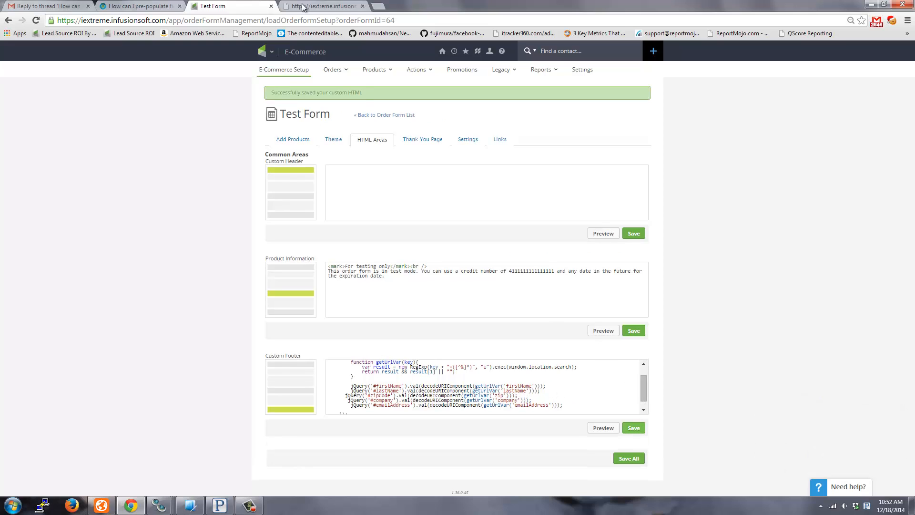
Add &zip=75023 to the form URL and check Zip Code shows 75023.
{"action": "left_click", "coordinate": [320, 5]}
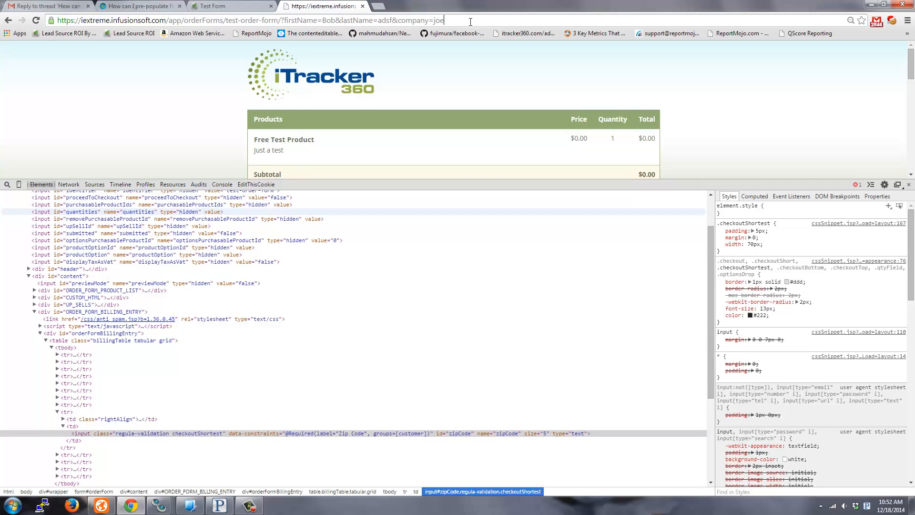
{"action": "type", "text": "&zip=75023"}
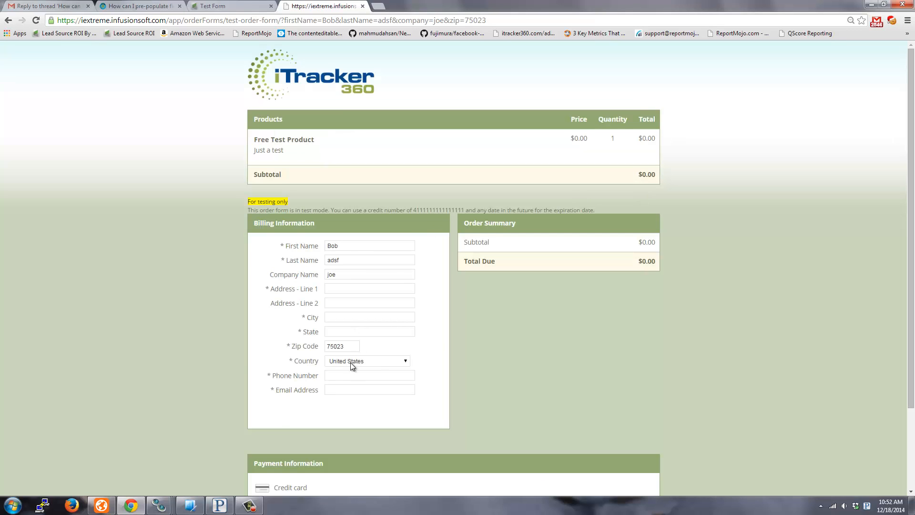
{"action": "left_click", "coordinate": [369, 316]}
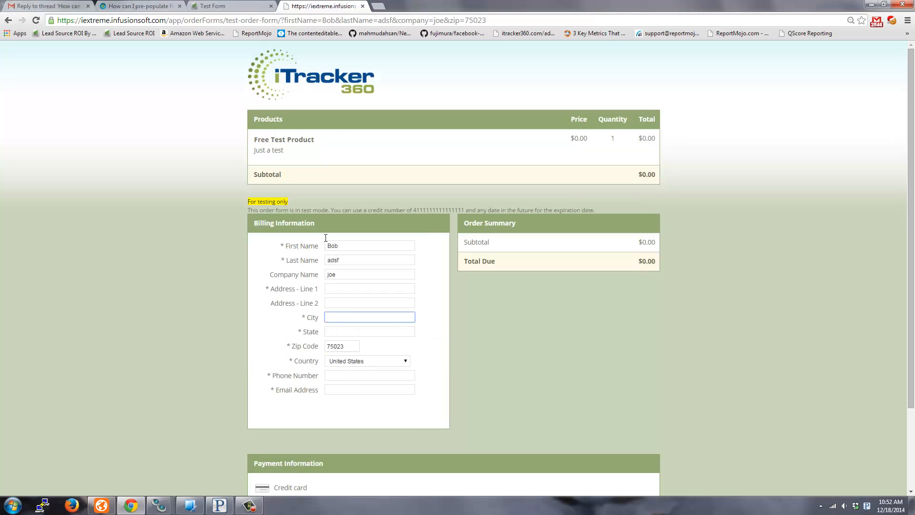